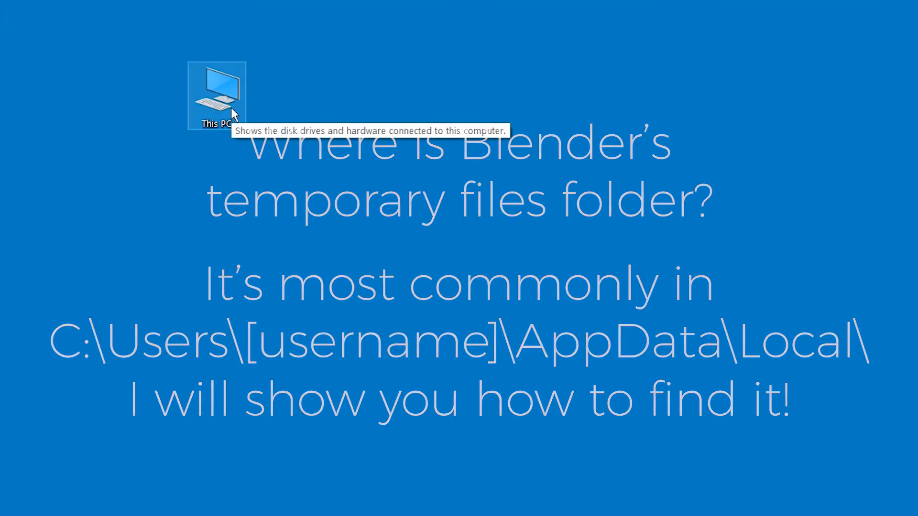
- Browse into This PC and the C: drive to reach its top-level folders
{"action": "double_click", "coordinate": [217, 94]}
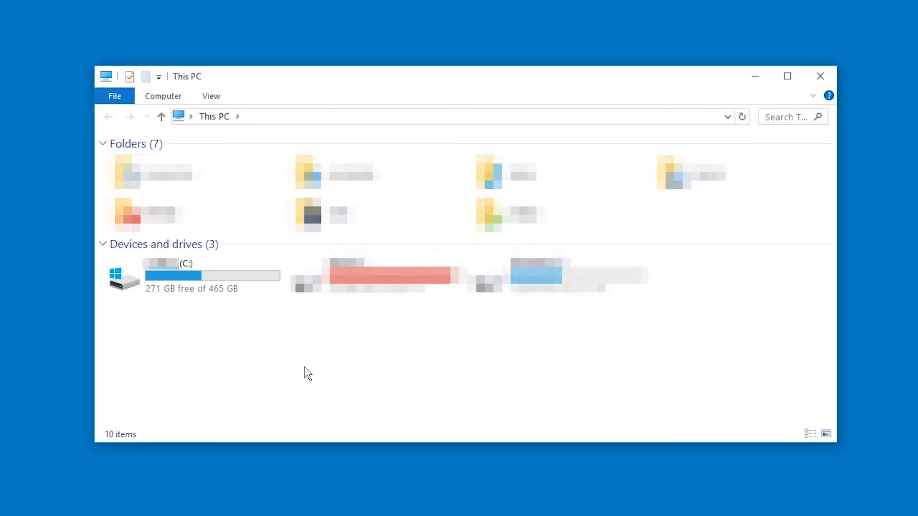
{"action": "mouse_move", "coordinate": [172, 284]}
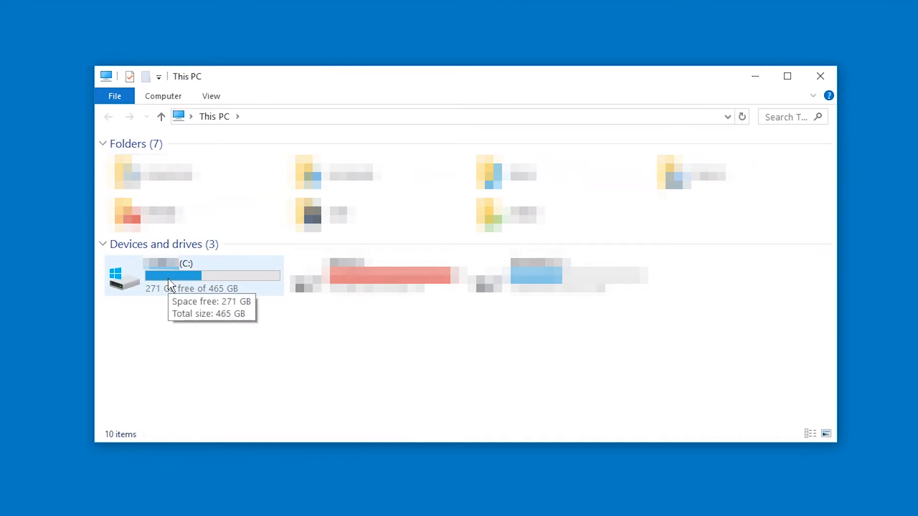
{"action": "double_click", "coordinate": [193, 276]}
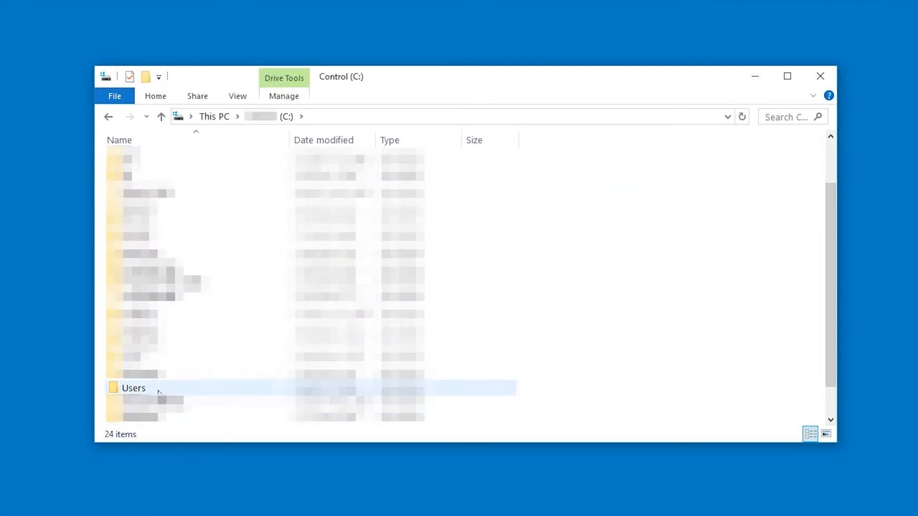
- Go into Users, pin the ribbon open, and show the folder path as text
{"action": "double_click", "coordinate": [134, 388]}
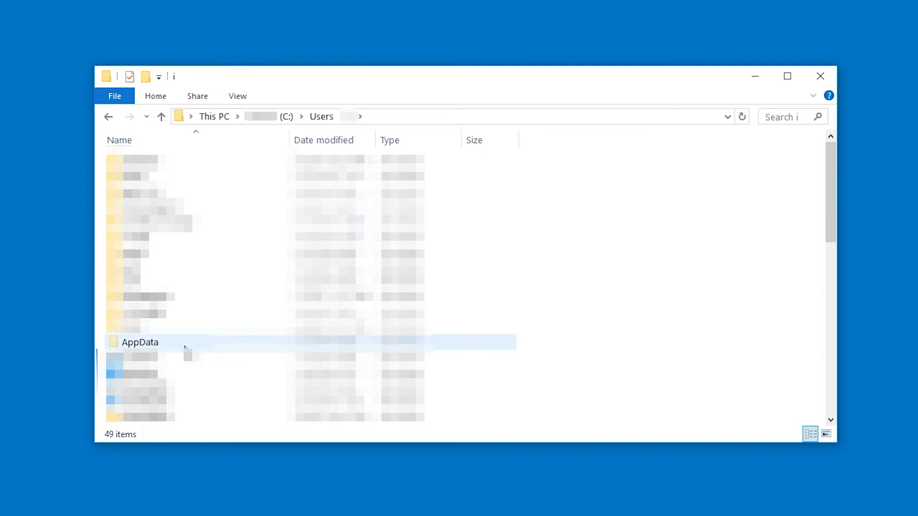
{"action": "mouse_move", "coordinate": [802, 93]}
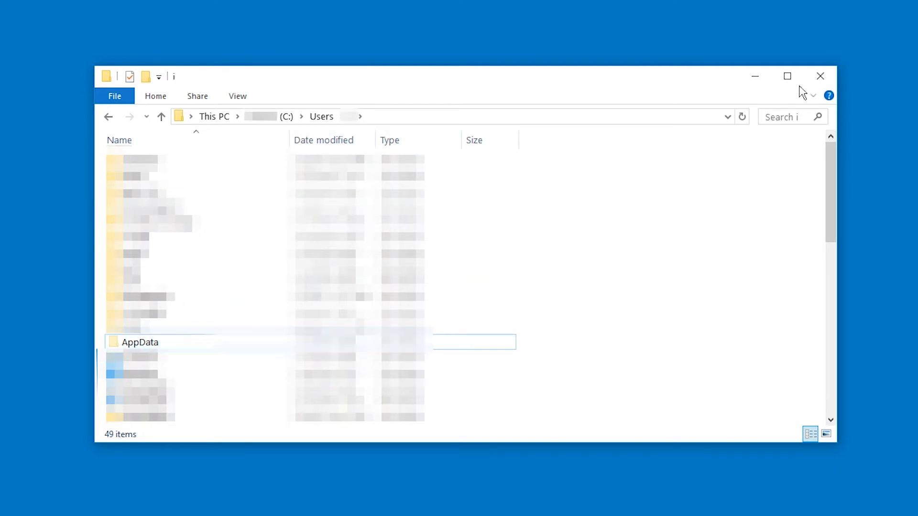
{"action": "left_click", "coordinate": [140, 342]}
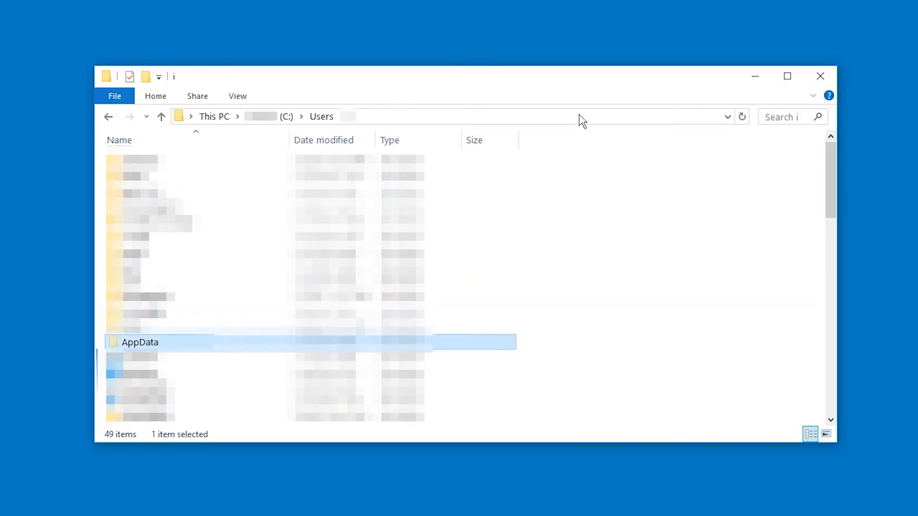
{"action": "left_click", "coordinate": [411, 117]}
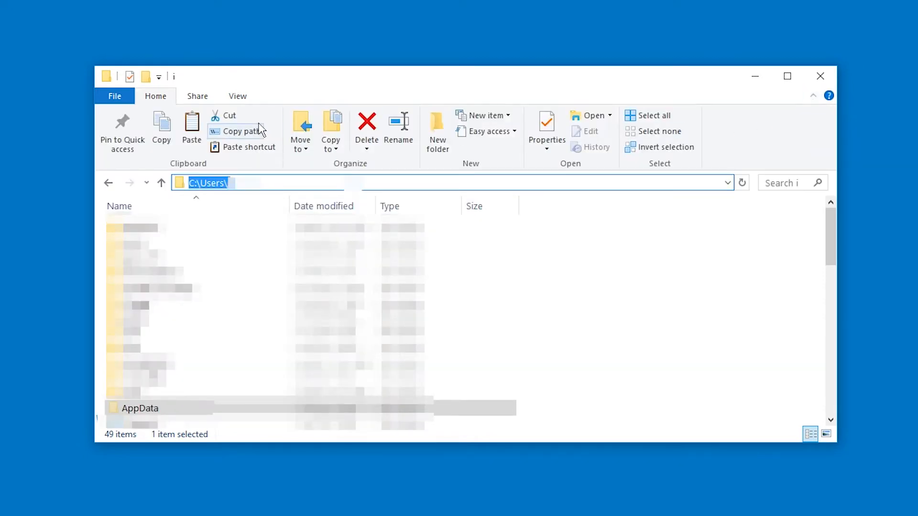
- In Folder Options, enable 'Show hidden files, folders, and drives' and apply it
{"action": "left_click", "coordinate": [238, 96]}
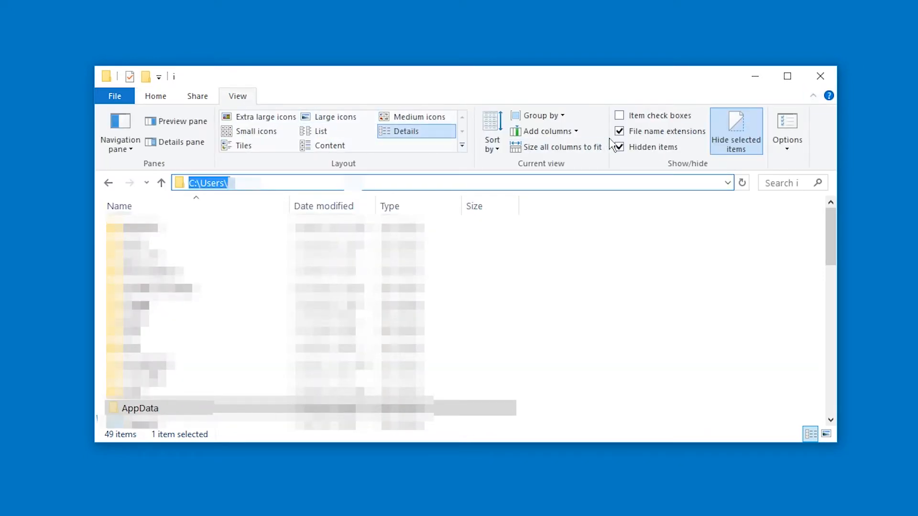
{"action": "left_click", "coordinate": [787, 131]}
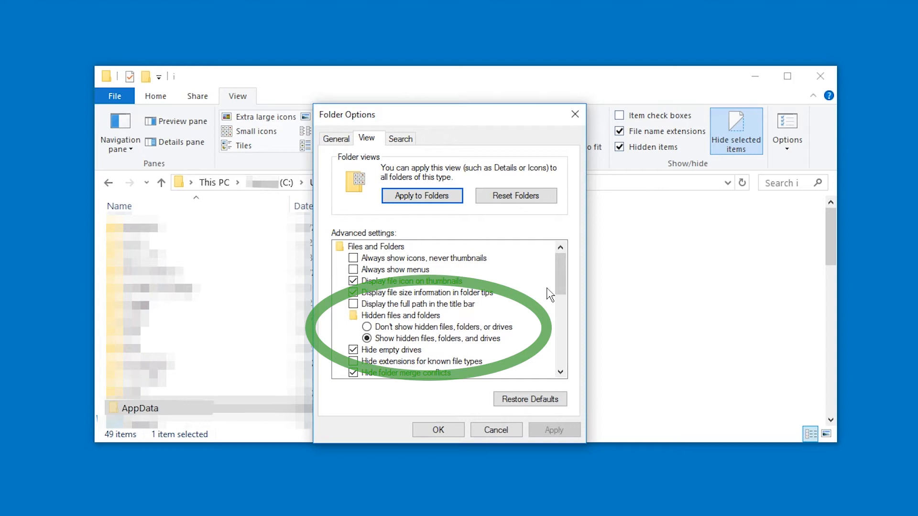
{"action": "mouse_move", "coordinate": [541, 295]}
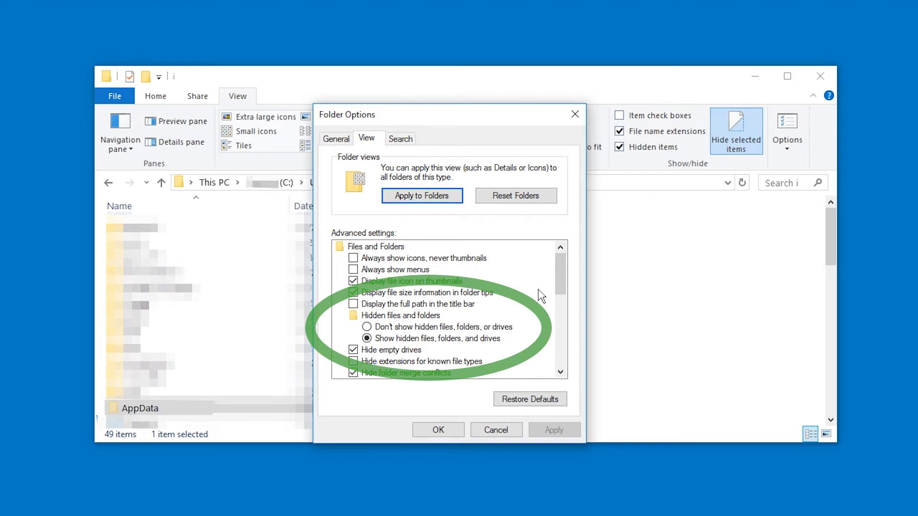
{"action": "left_click", "coordinate": [368, 338]}
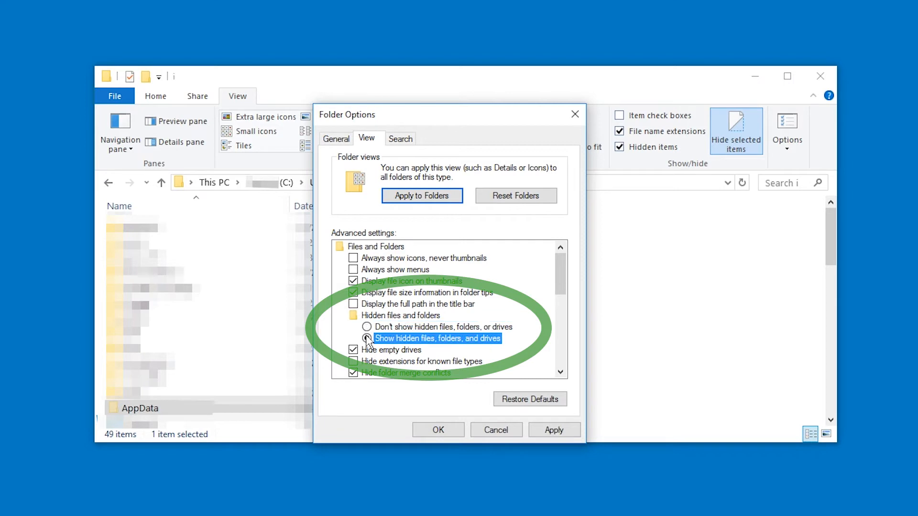
{"action": "left_click", "coordinate": [367, 338]}
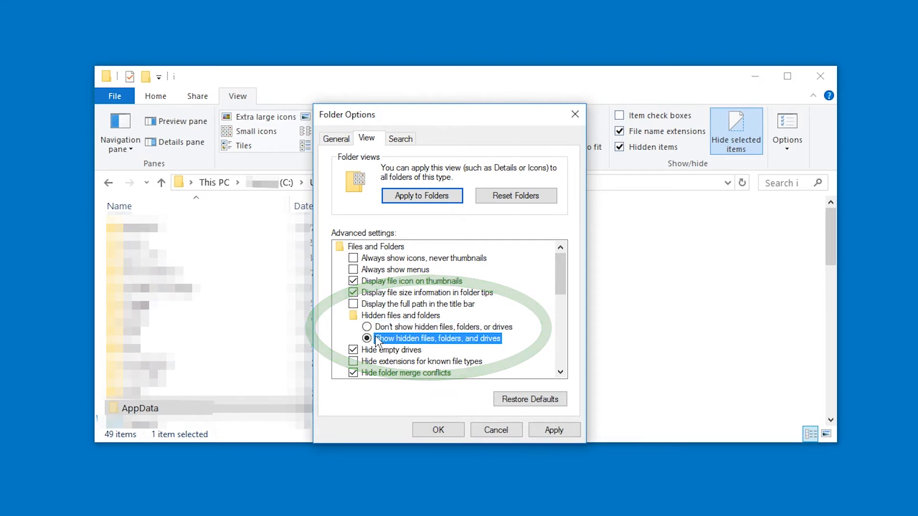
{"action": "left_click", "coordinate": [437, 429]}
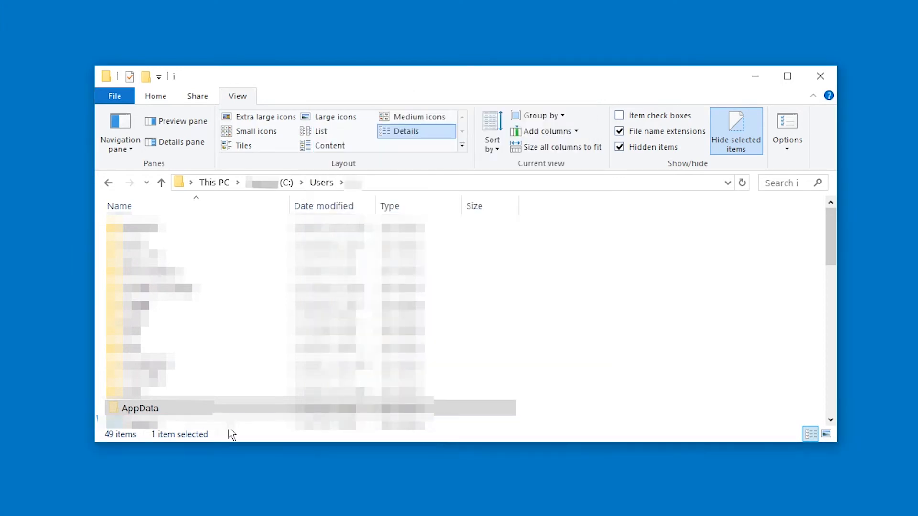
- Navigate through AppData and Local into the Temp folder
{"action": "double_click", "coordinate": [140, 408]}
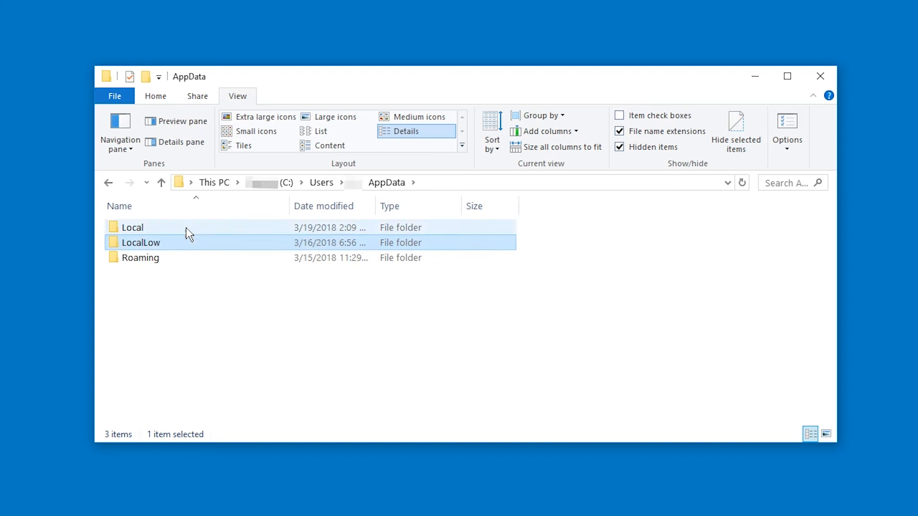
{"action": "double_click", "coordinate": [133, 228]}
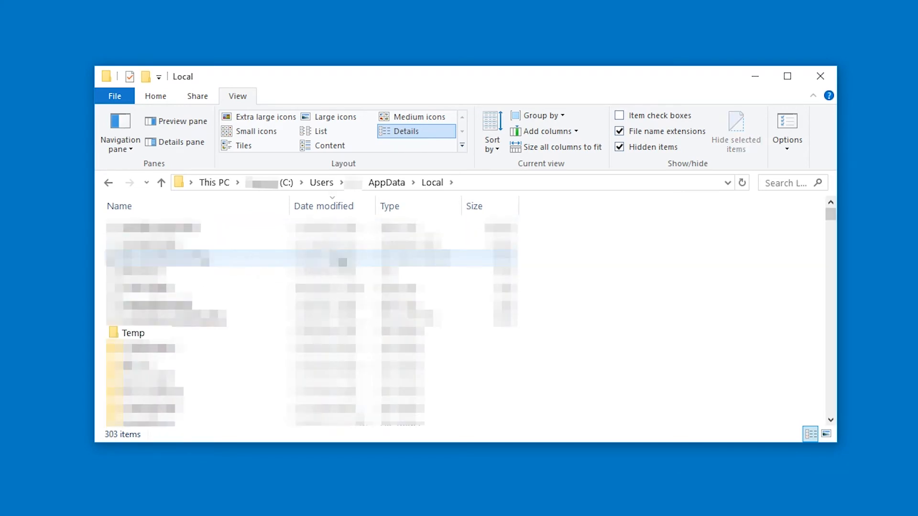
{"action": "left_click", "coordinate": [325, 206]}
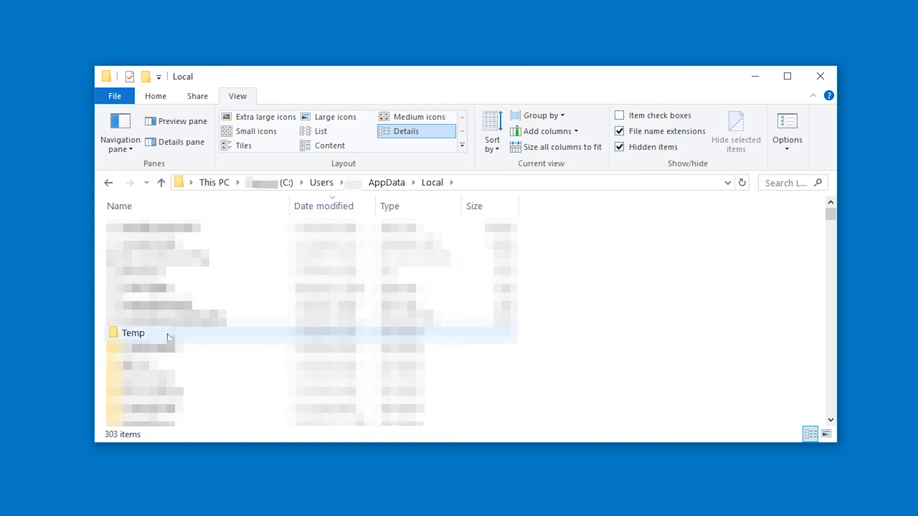
{"action": "double_click", "coordinate": [133, 333]}
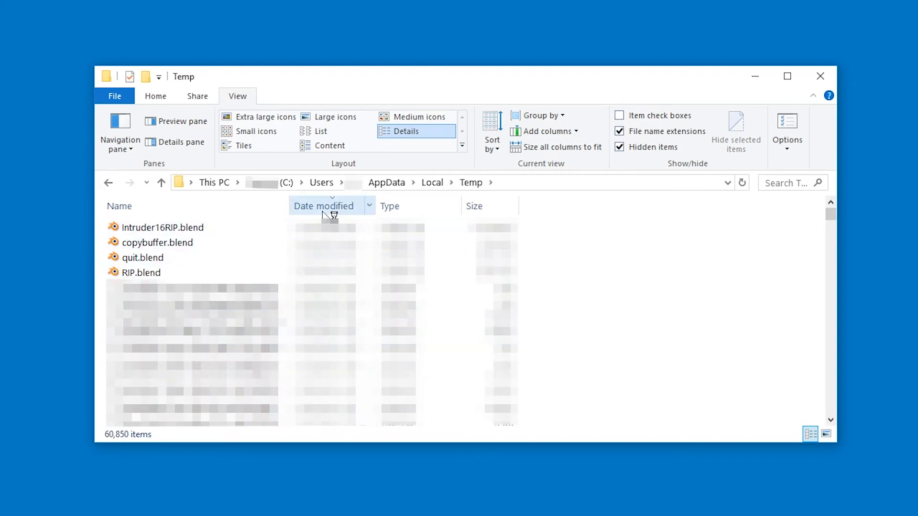
- Select Intruder16RIP.blend through RIP.blend and drag the four files to the desktop
{"action": "left_click", "coordinate": [163, 228]}
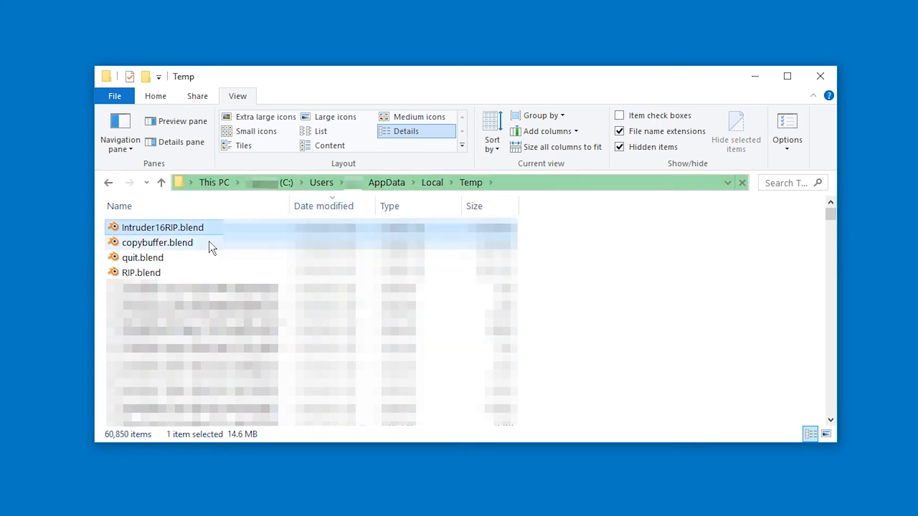
{"action": "left_click", "coordinate": [142, 273]}
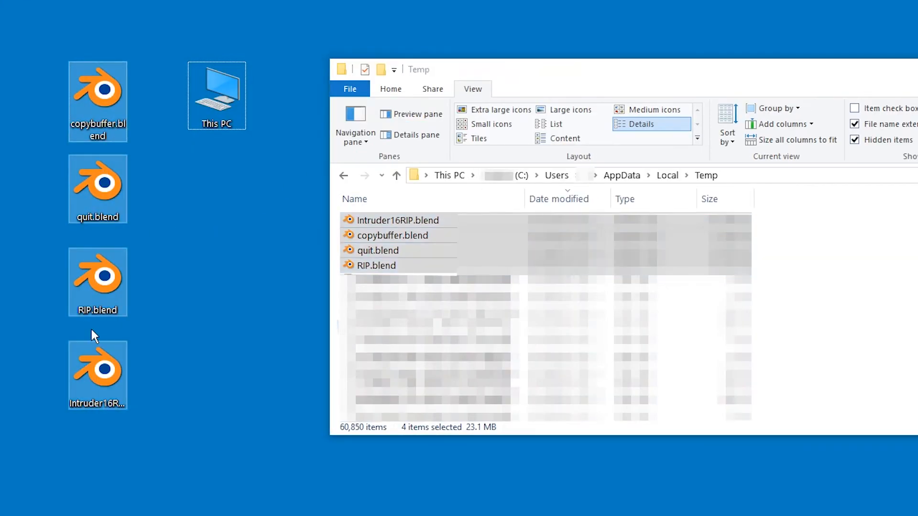
- Deselect the copied .blend files on the desktop
{"action": "left_click", "coordinate": [97, 96]}
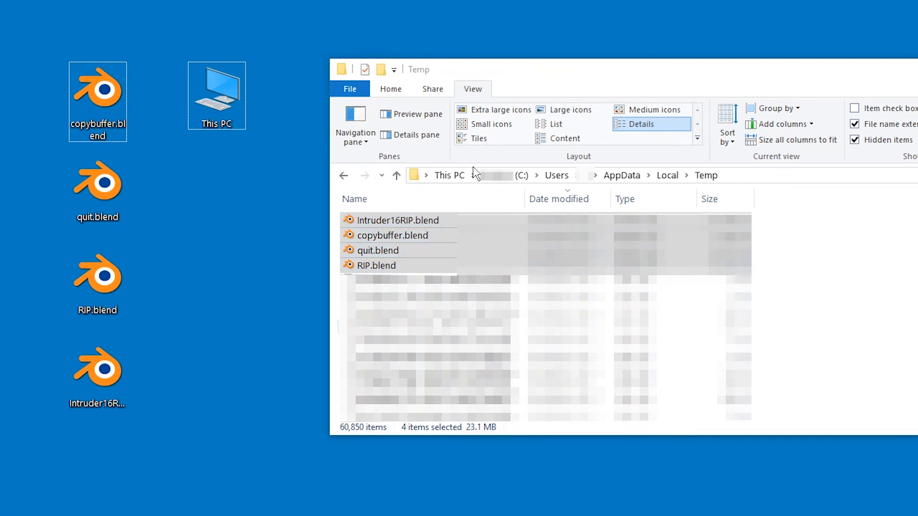
{"action": "mouse_move", "coordinate": [690, 97]}
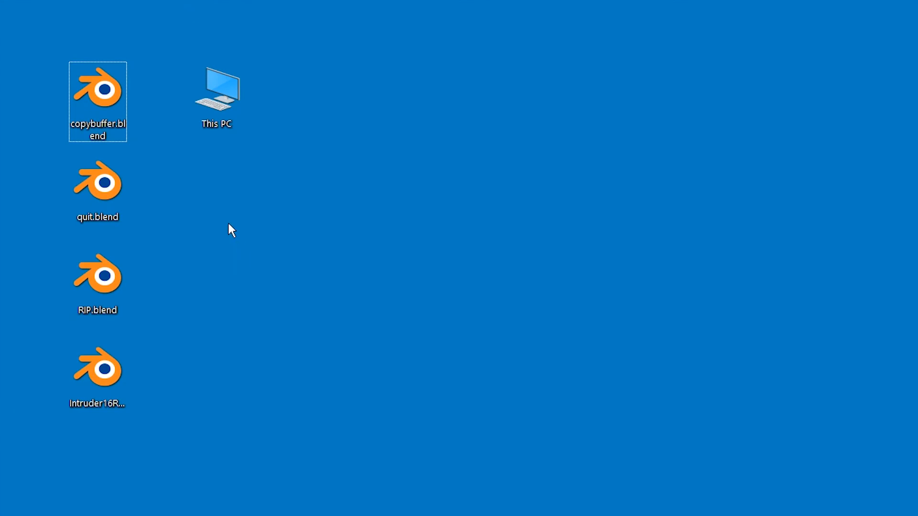
{"action": "mouse_move", "coordinate": [192, 354]}
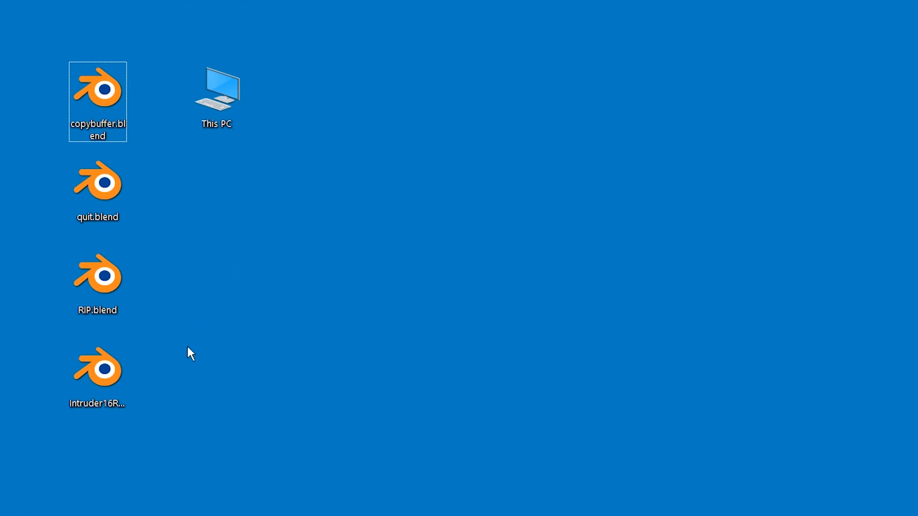
{"action": "mouse_move", "coordinate": [189, 343]}
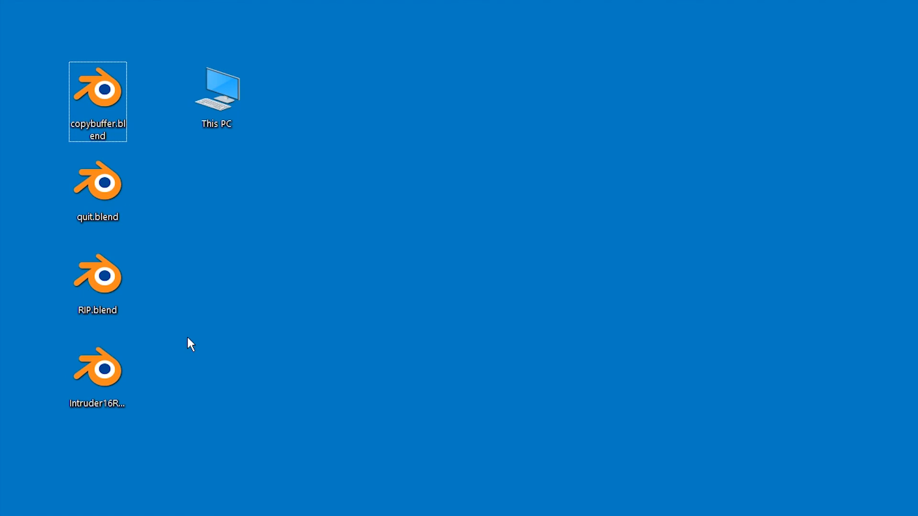
{"action": "left_click", "coordinate": [189, 343]}
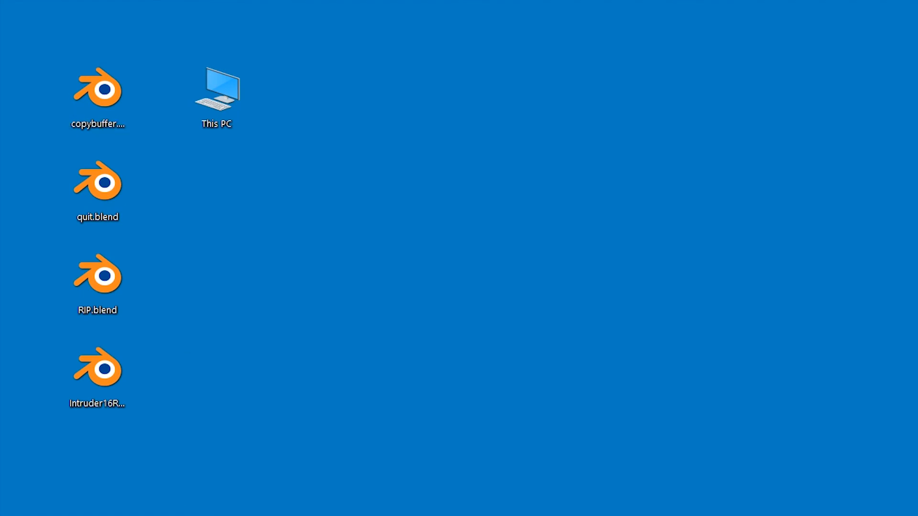